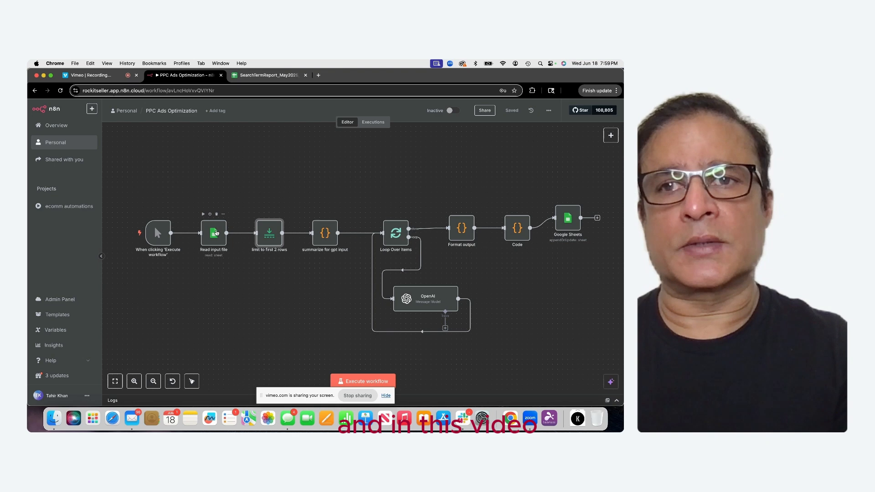
pyautogui.moveTo(555, 189)
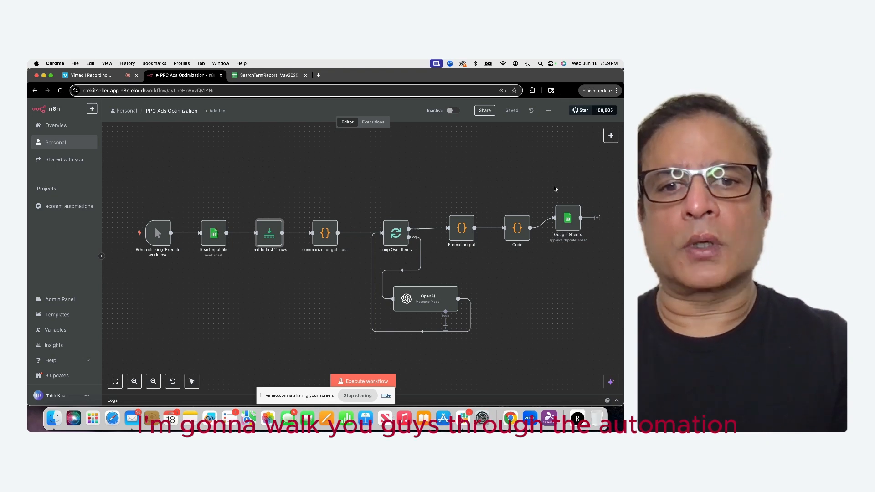
pyautogui.moveTo(322, 288)
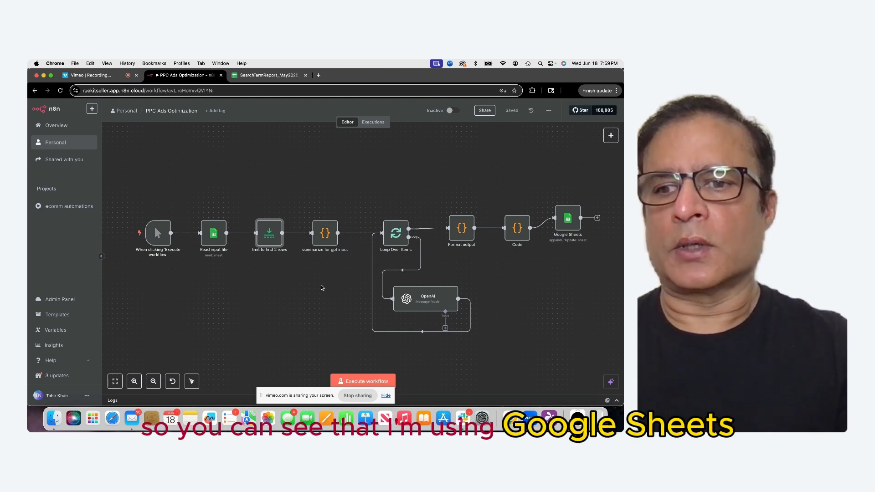
pyautogui.moveTo(214, 235)
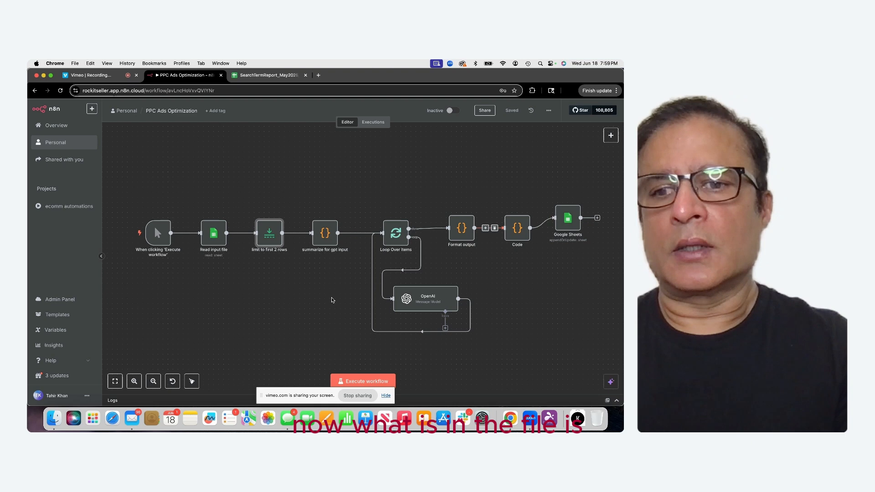
# - View the Results sheet of SearchTermReport_May2025_Extended with running shoes and garlic press recommendations
pyautogui.click(268, 75)
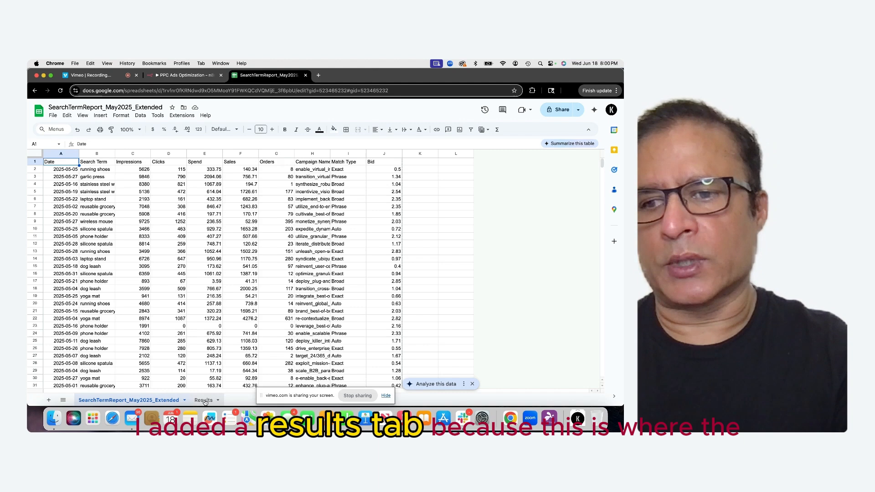
pyautogui.click(201, 400)
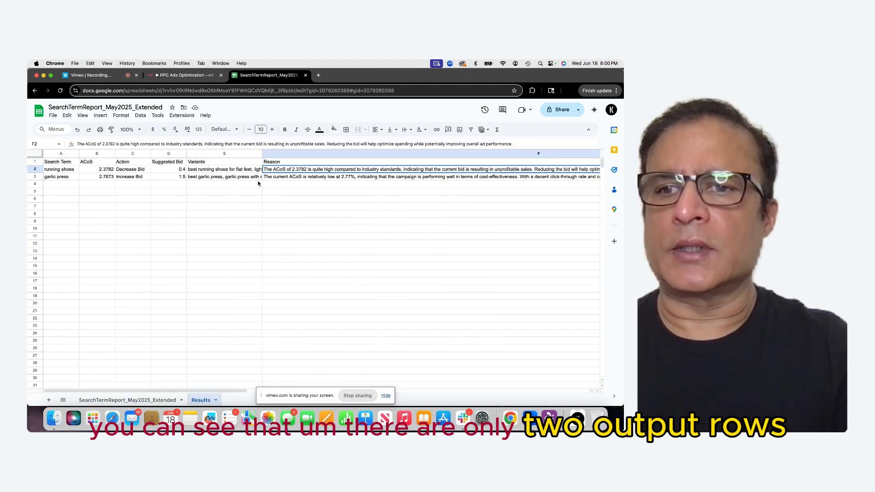
pyautogui.moveTo(128, 189)
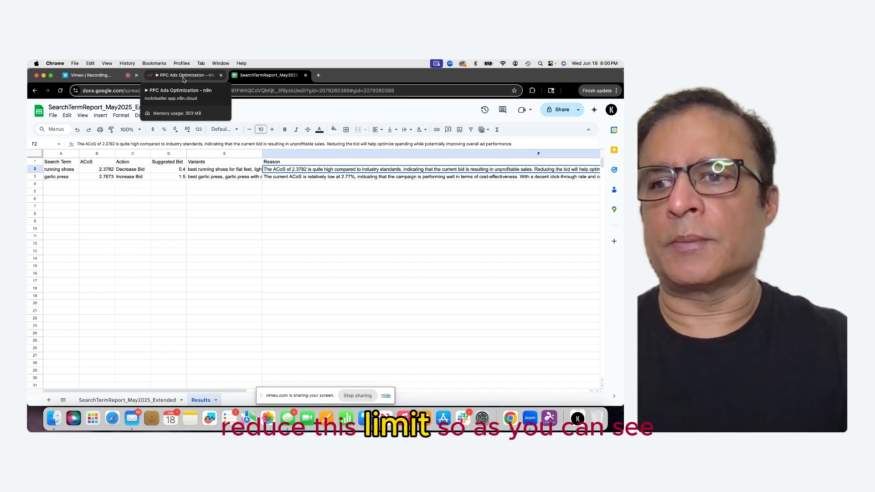
# - Inspect the Read input file node's document, sheet, header row 1 and first data row 2
pyautogui.click(182, 76)
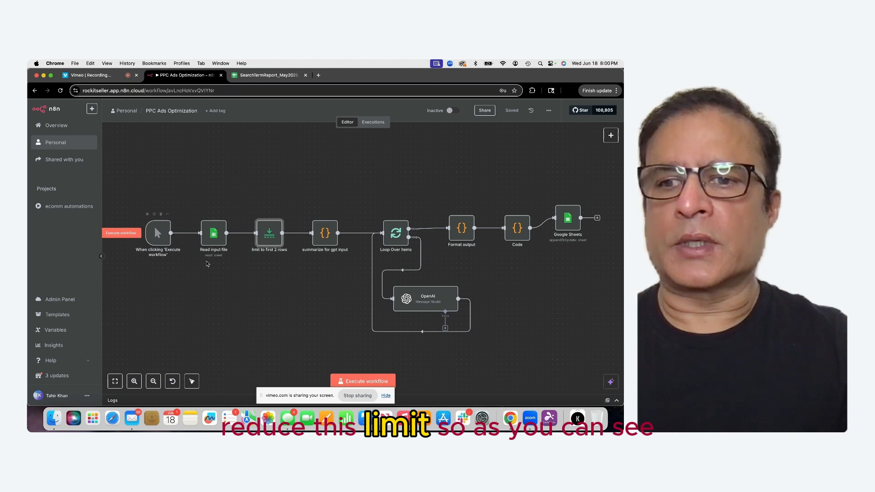
pyautogui.doubleClick(213, 233)
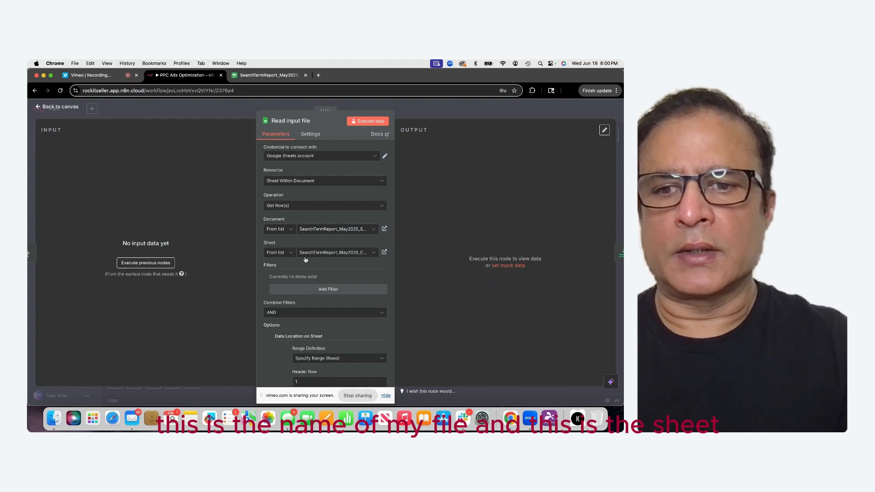
pyautogui.scroll(-3)
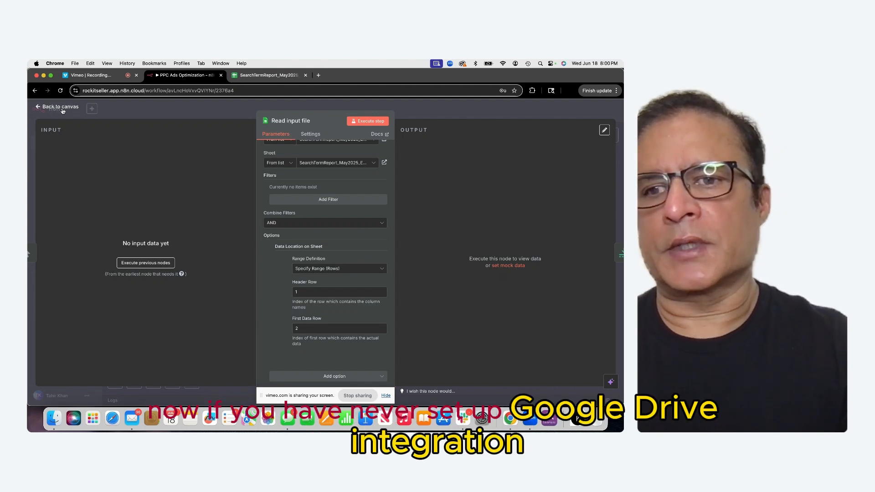
pyautogui.click(58, 106)
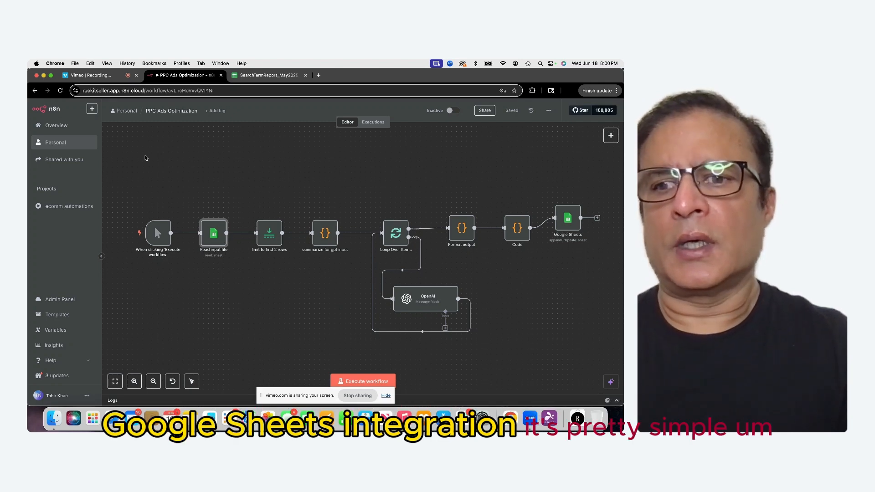
pyautogui.moveTo(276, 193)
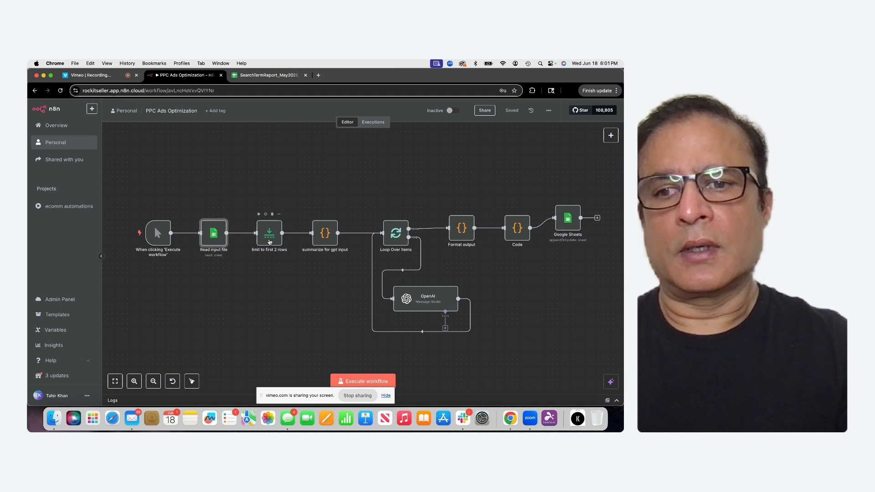
pyautogui.doubleClick(269, 233)
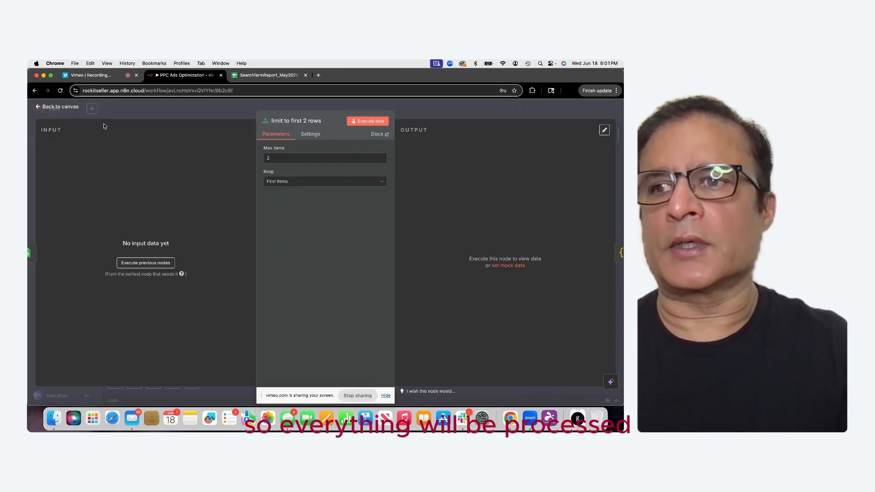
pyautogui.click(57, 107)
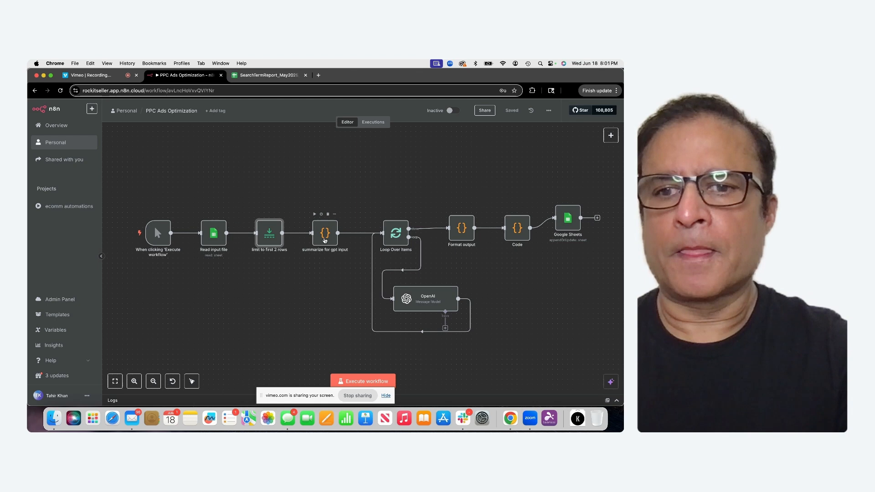
# - Review the summarize for gpt input code's CTR, CVR and ACoS calculations
pyautogui.doubleClick(325, 233)
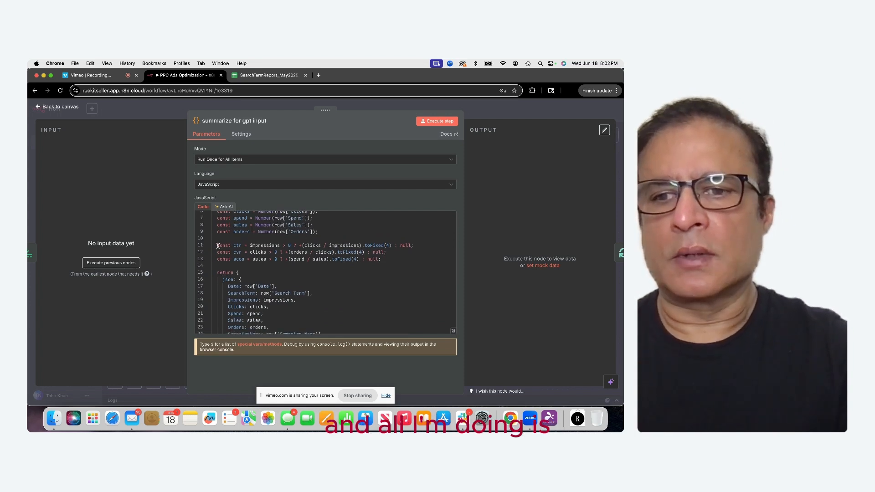
pyautogui.moveTo(216, 245); pyautogui.dragTo(400, 265)
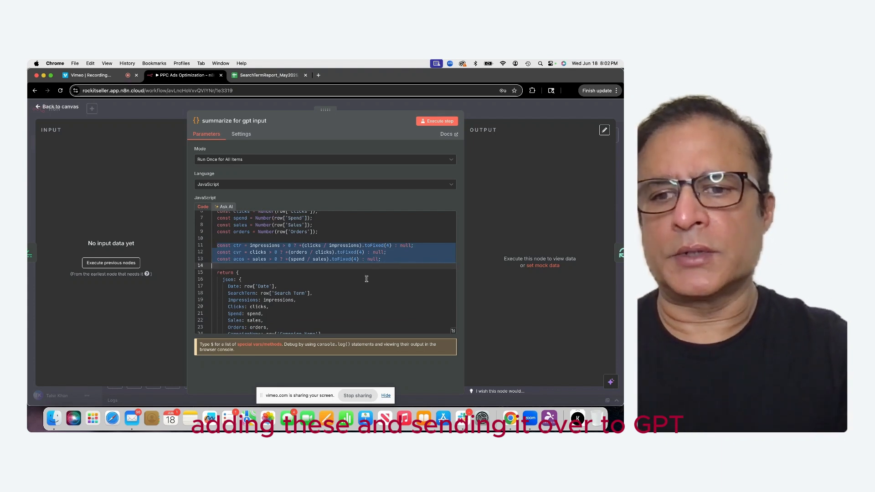
pyautogui.scroll(-3)
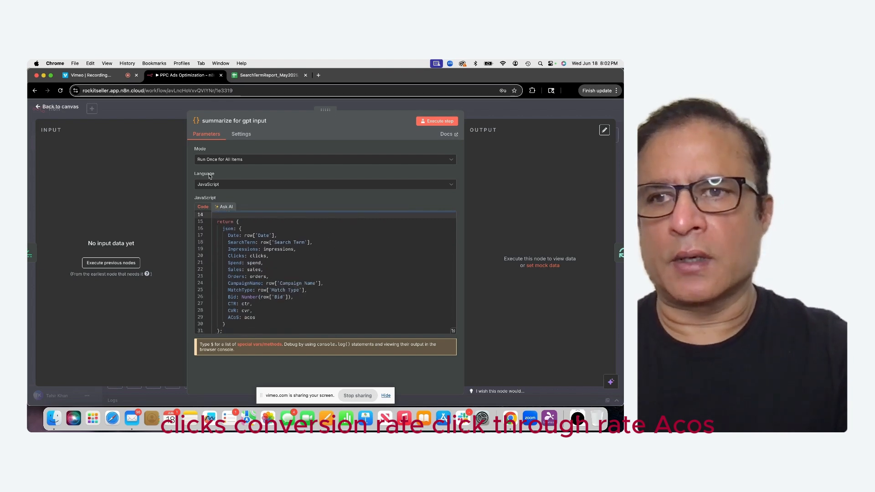
pyautogui.click(57, 106)
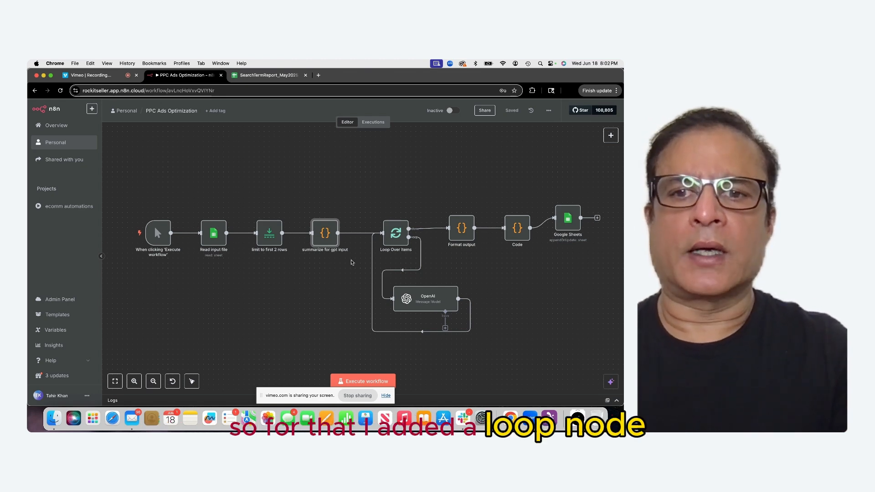
pyautogui.moveTo(396, 232)
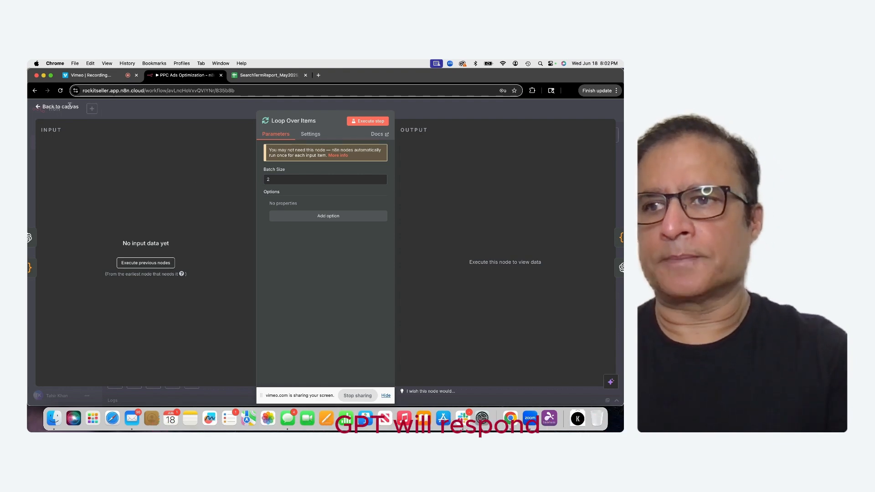
# - Leave the Loop Over Items panel (batch size 2) for the canvas
pyautogui.click(60, 106)
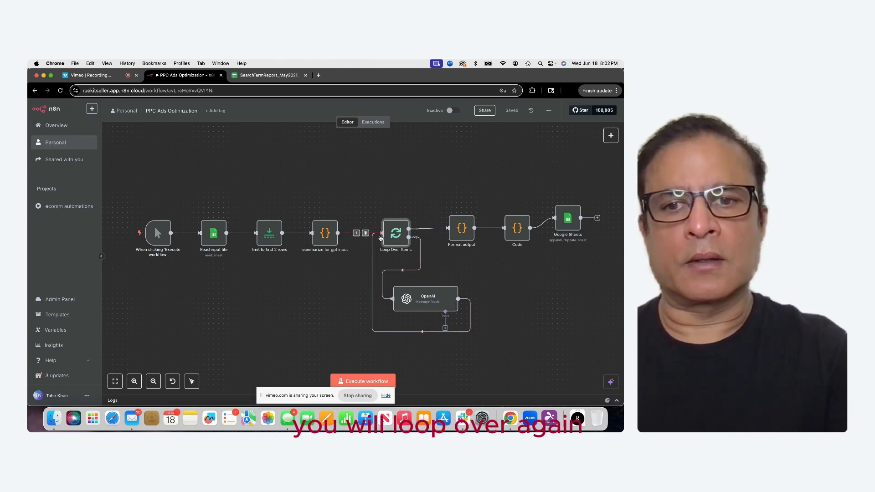
pyautogui.moveTo(440, 329)
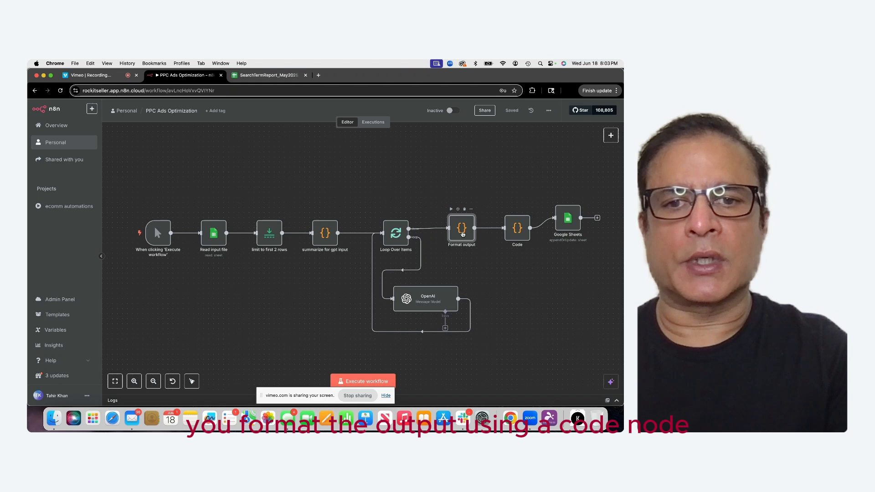
pyautogui.doubleClick(461, 229)
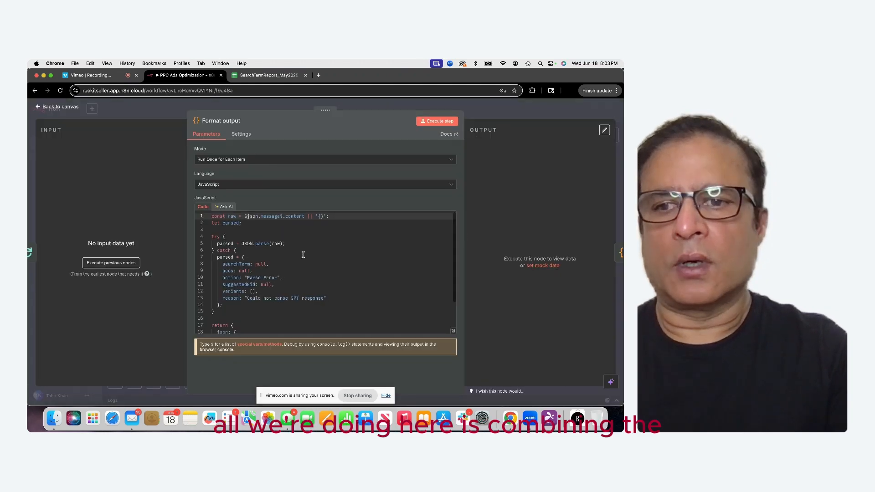
pyautogui.scroll(-3)
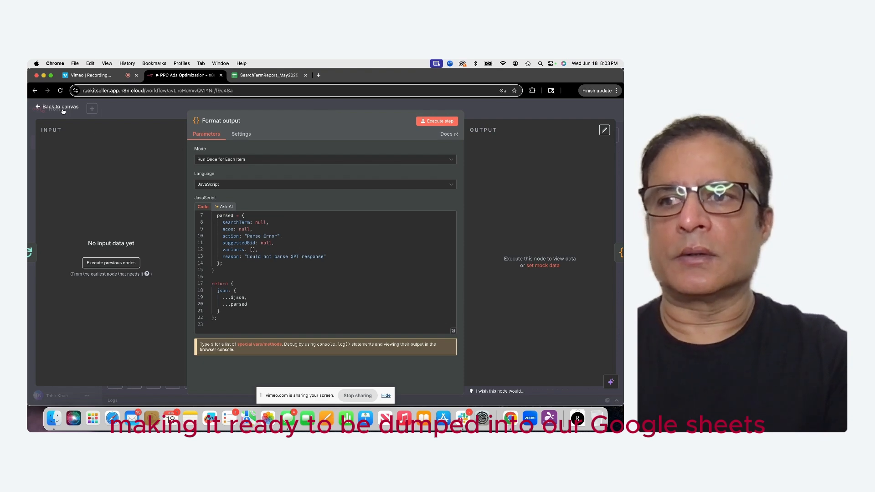
pyautogui.click(58, 106)
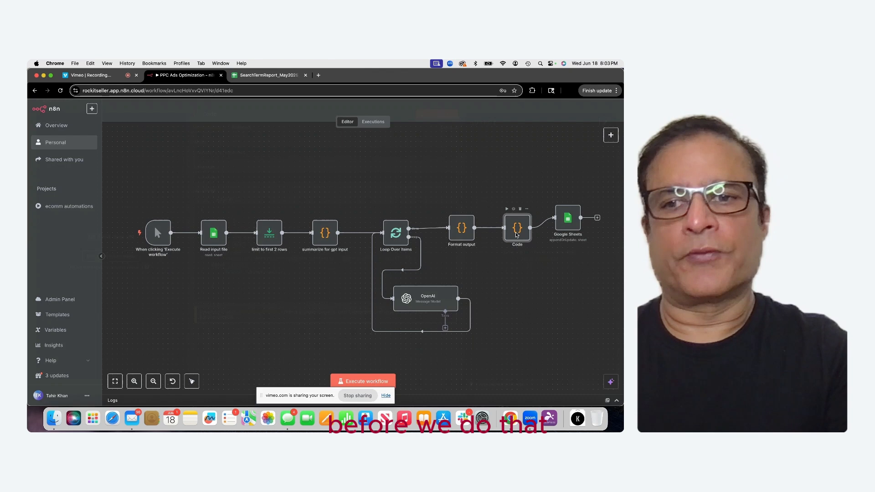
# - Review the Code node's column mapping from Search Term through Reason, then return to canvas
pyautogui.doubleClick(517, 228)
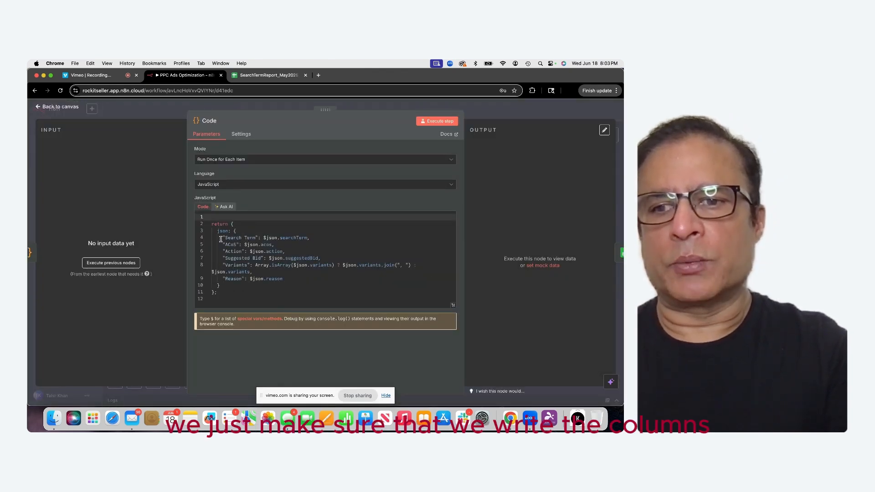
pyautogui.moveTo(223, 237); pyautogui.dragTo(283, 278)
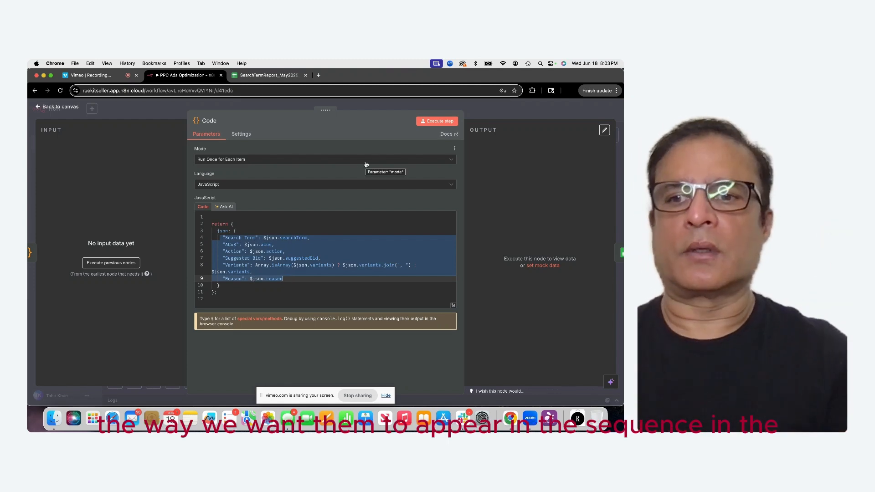
pyautogui.moveTo(345, 158)
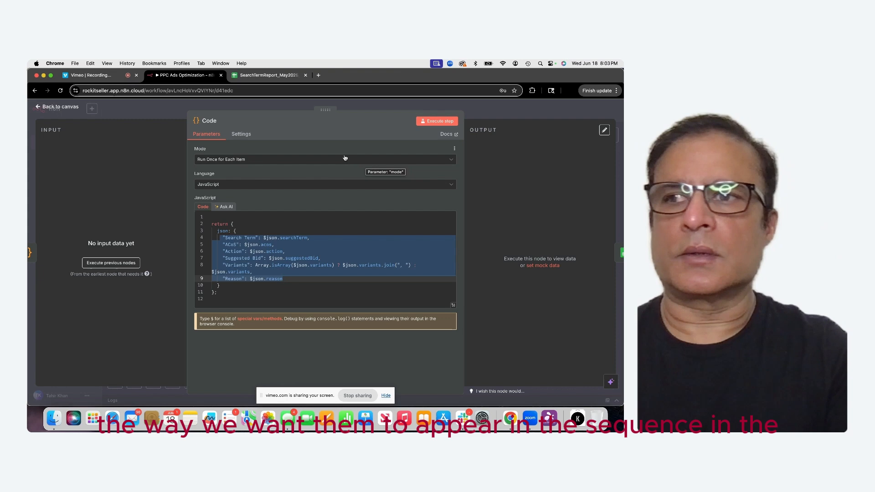
pyautogui.click(61, 106)
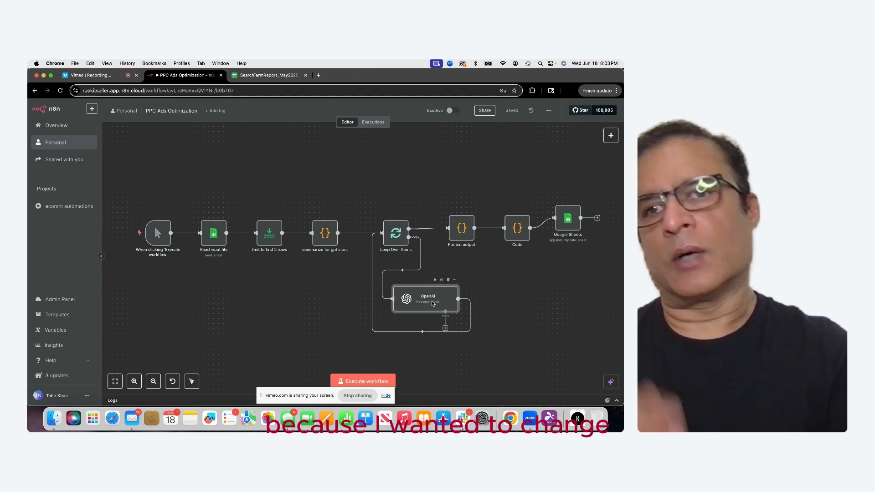
pyautogui.doubleClick(426, 298)
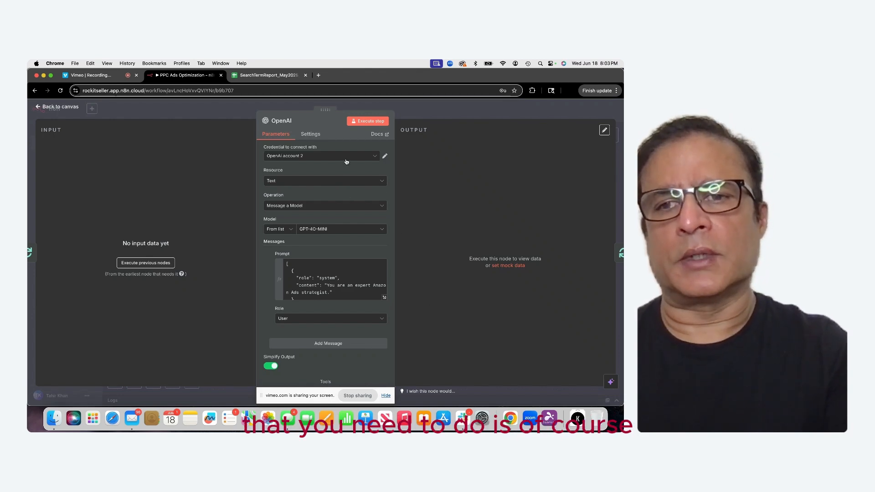
pyautogui.click(321, 156)
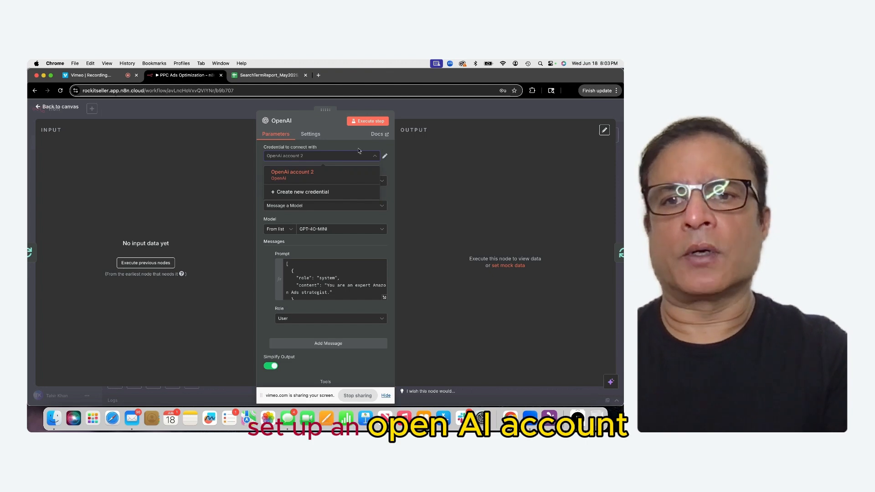
pyautogui.click(293, 172)
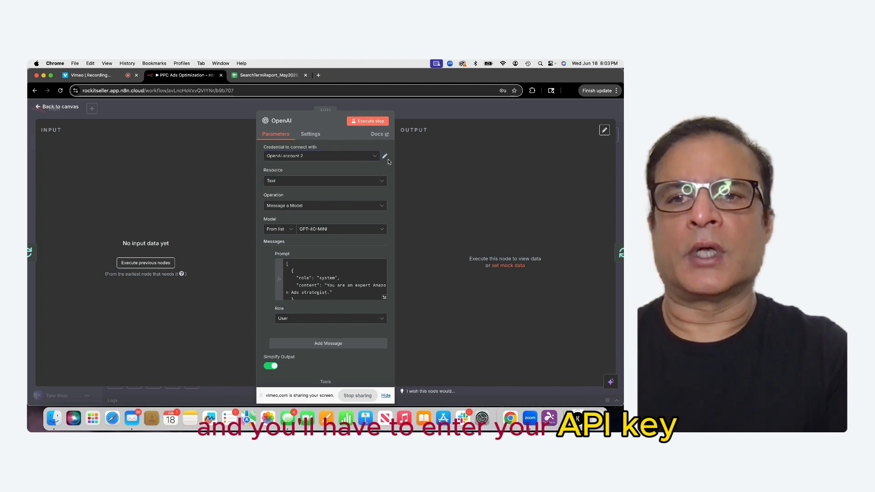
pyautogui.click(385, 156)
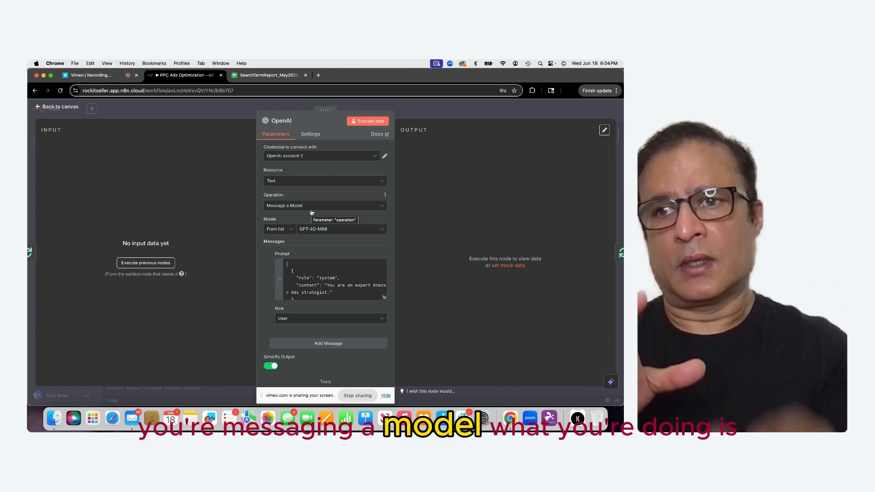
pyautogui.click(59, 106)
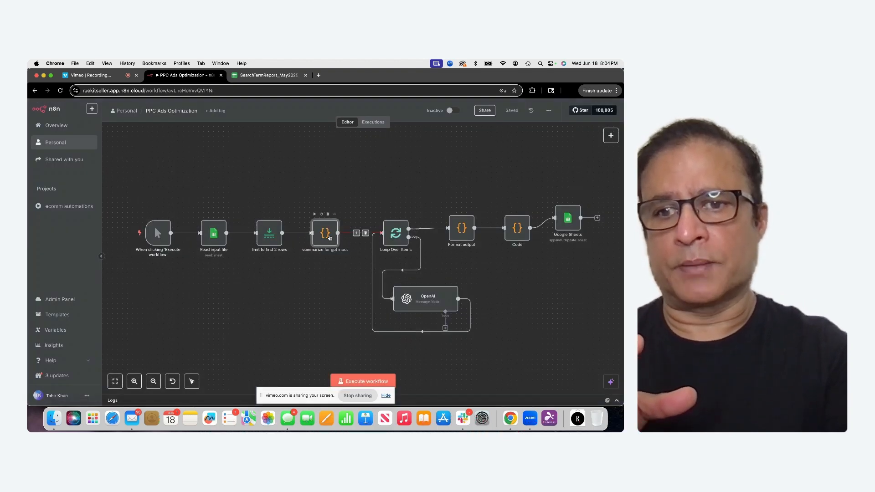
pyautogui.doubleClick(325, 232)
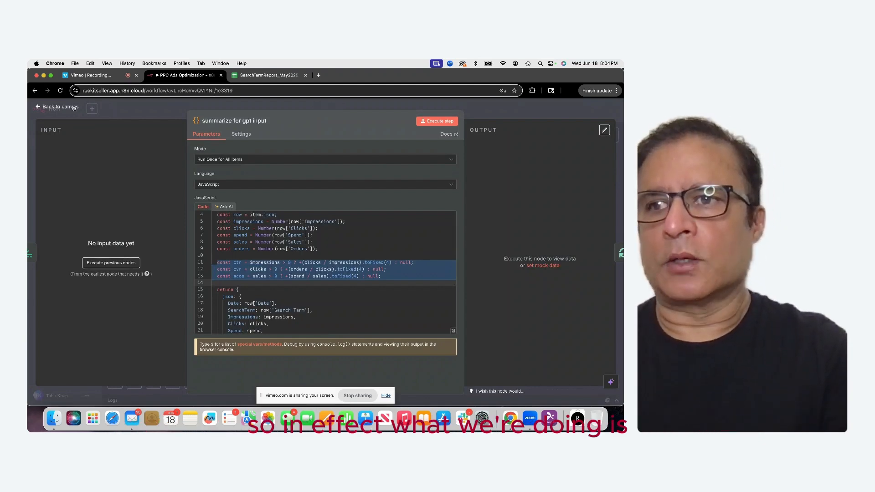
pyautogui.click(58, 107)
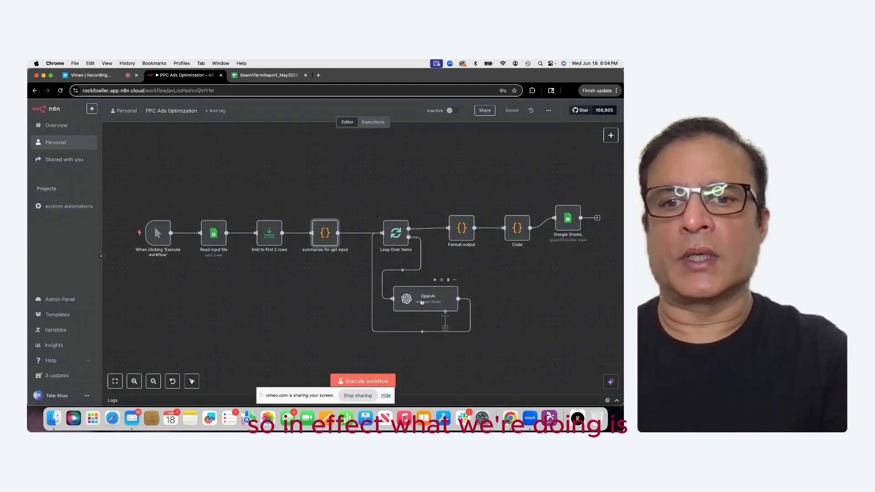
pyautogui.doubleClick(426, 298)
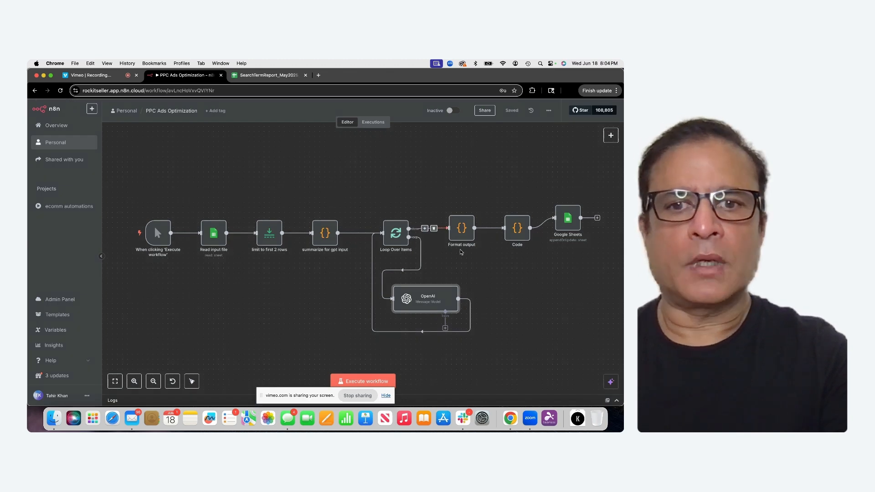
pyautogui.doubleClick(462, 228)
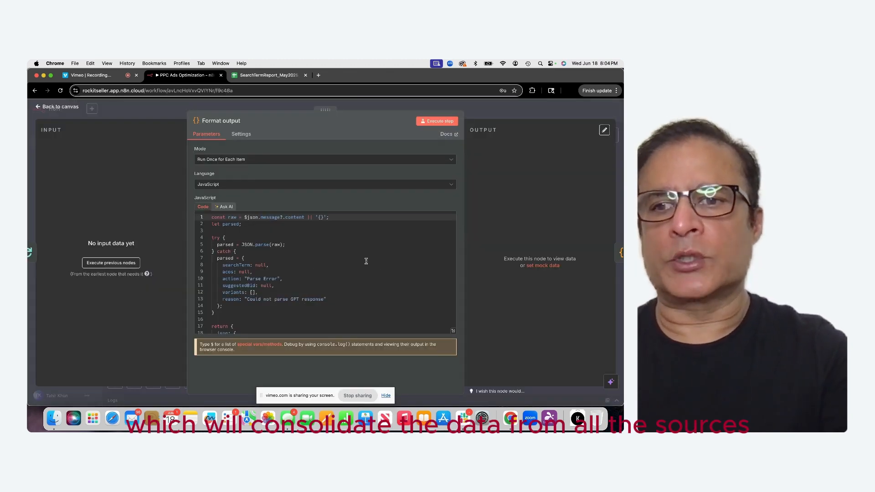
pyautogui.scroll(-3)
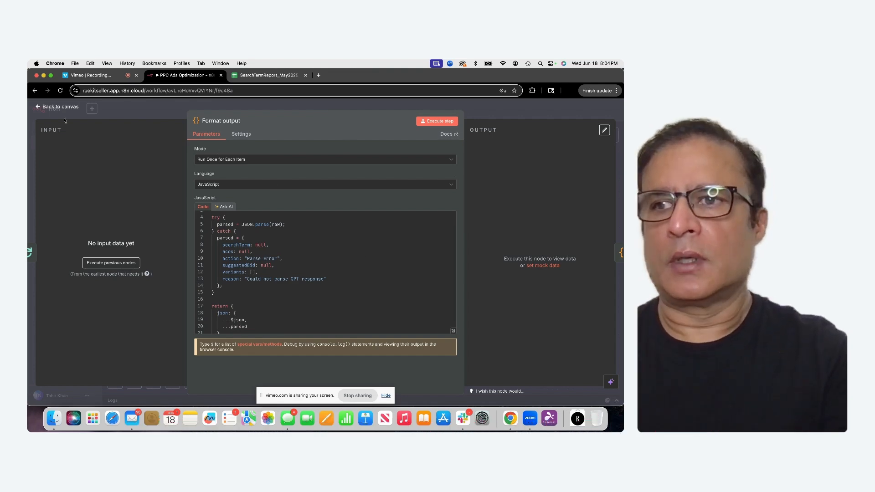
pyautogui.click(56, 106)
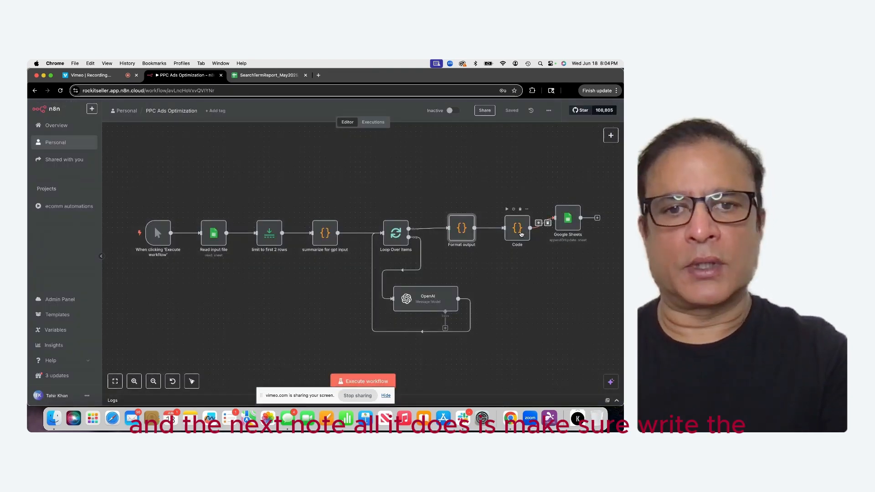
pyautogui.doubleClick(517, 228)
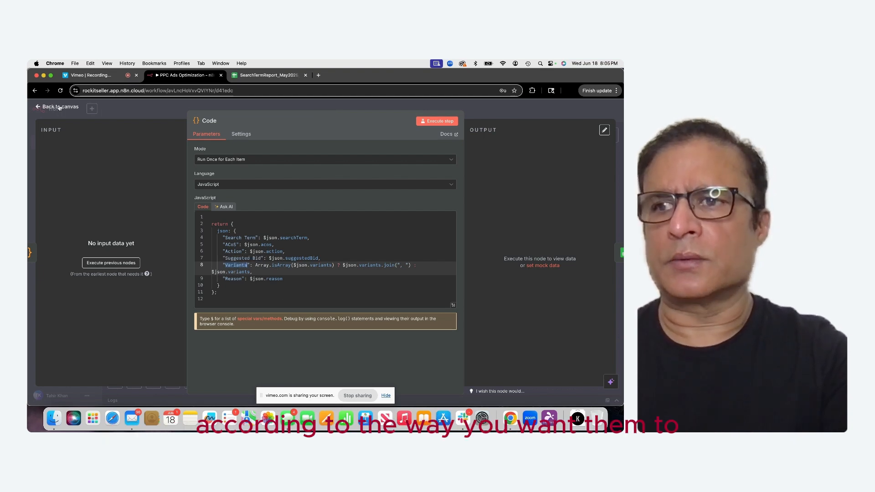
pyautogui.click(56, 107)
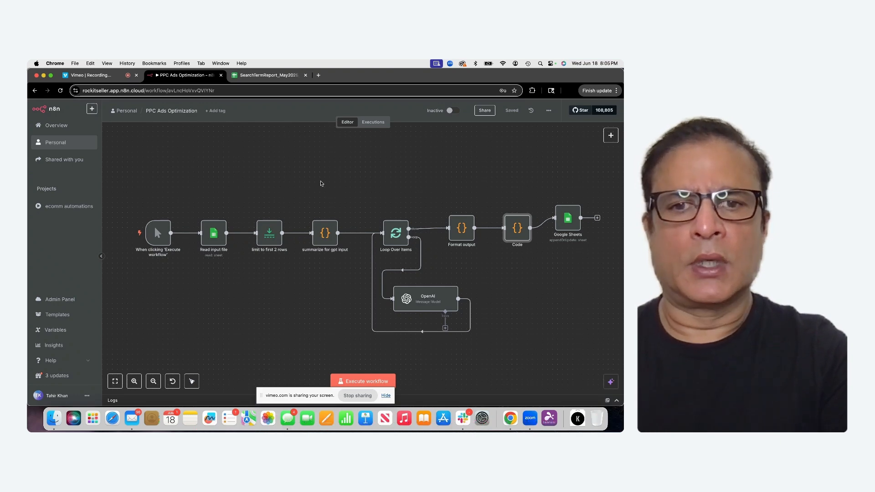
pyautogui.moveTo(551, 286)
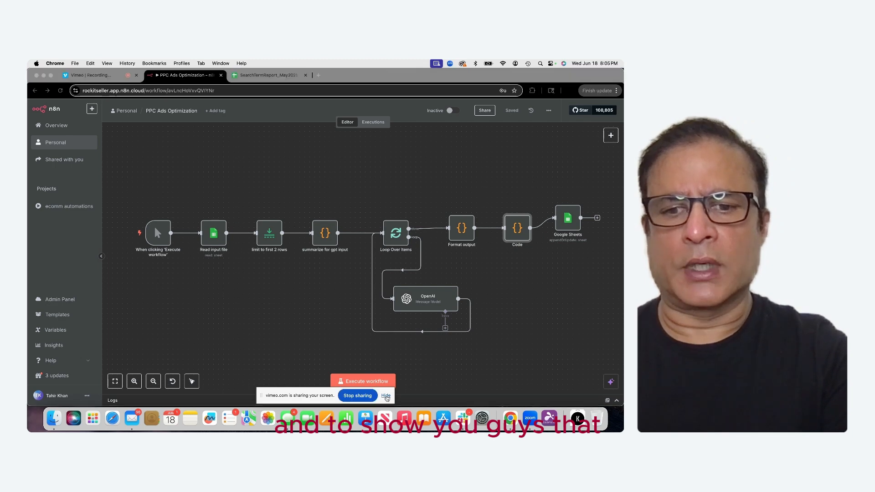
# - Execute the PPC Ads Optimization workflow and check the refilled Results sheet
pyautogui.click(386, 395)
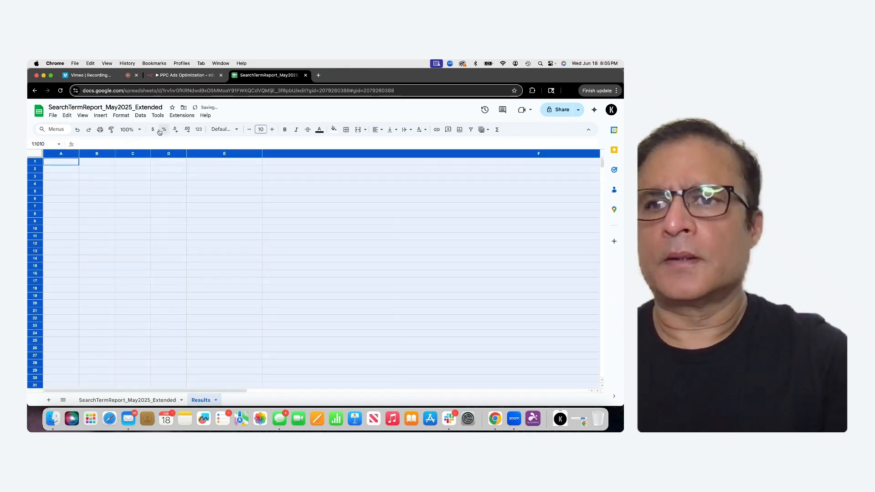
pyautogui.click(180, 75)
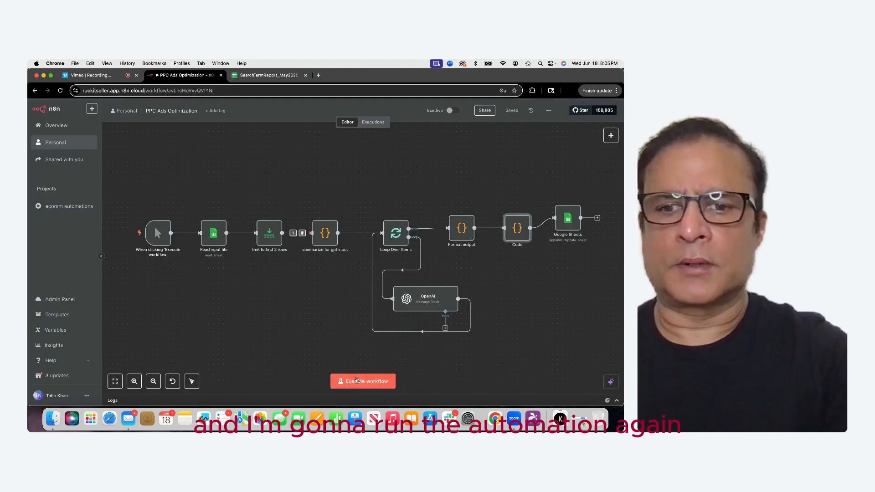
pyautogui.click(363, 381)
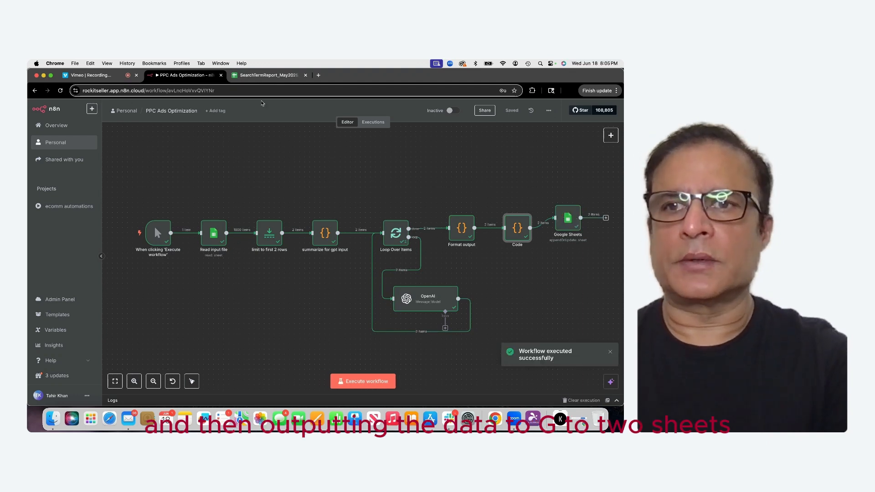
pyautogui.click(267, 75)
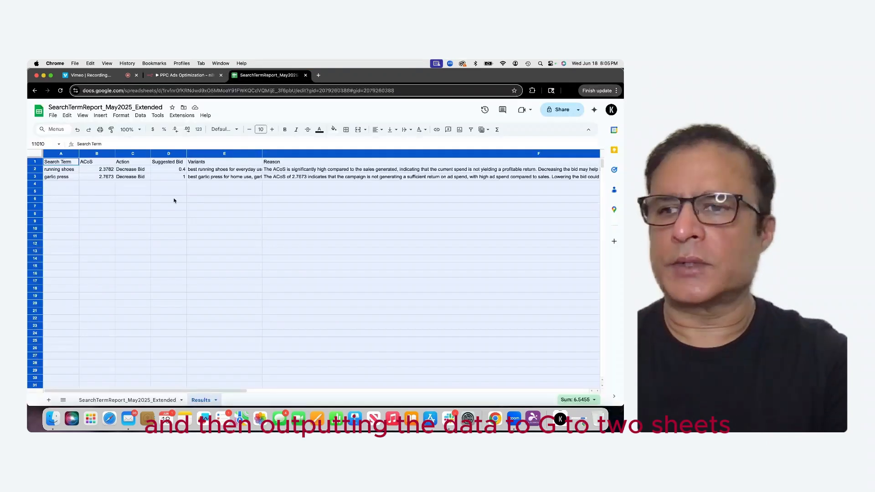
pyautogui.click(97, 176)
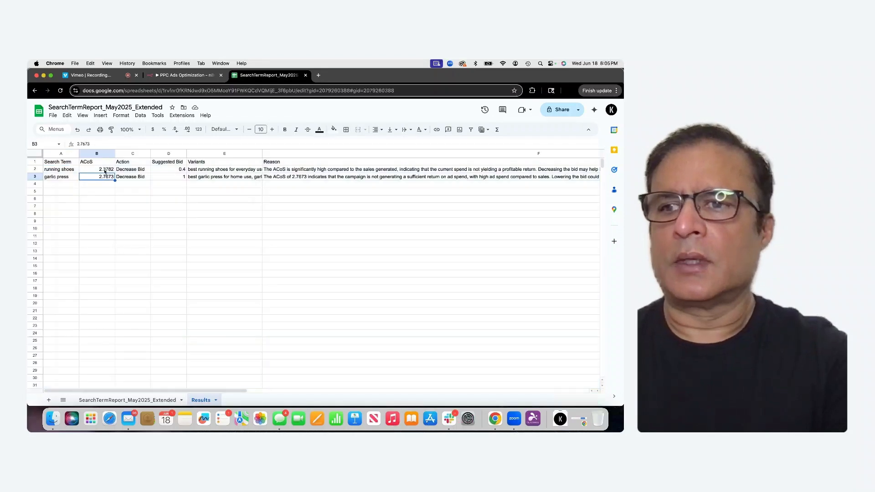
pyautogui.click(97, 169)
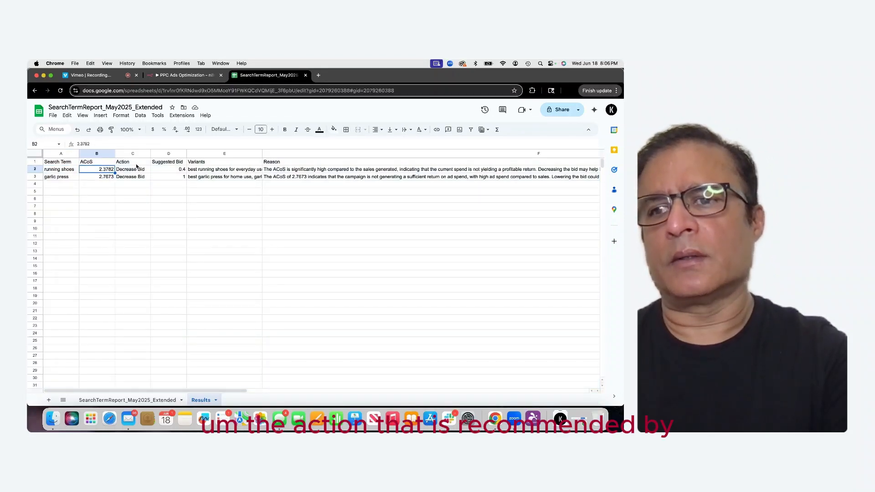
pyautogui.click(132, 169)
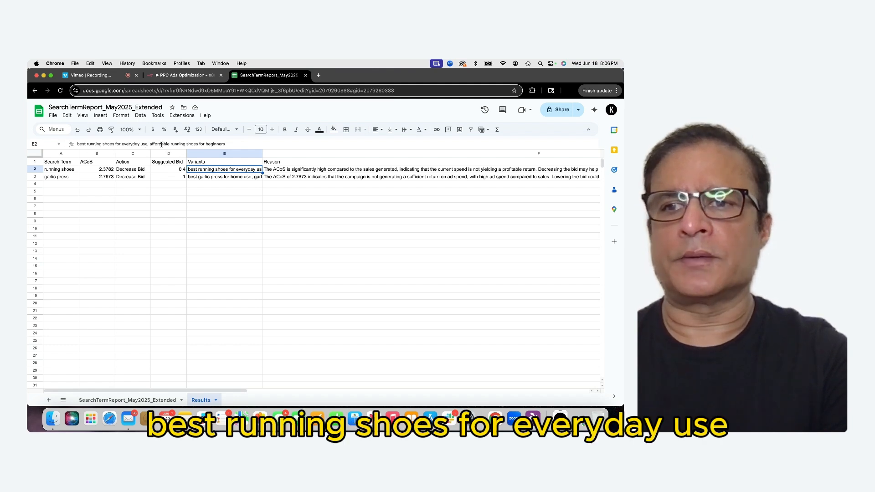
pyautogui.click(224, 176)
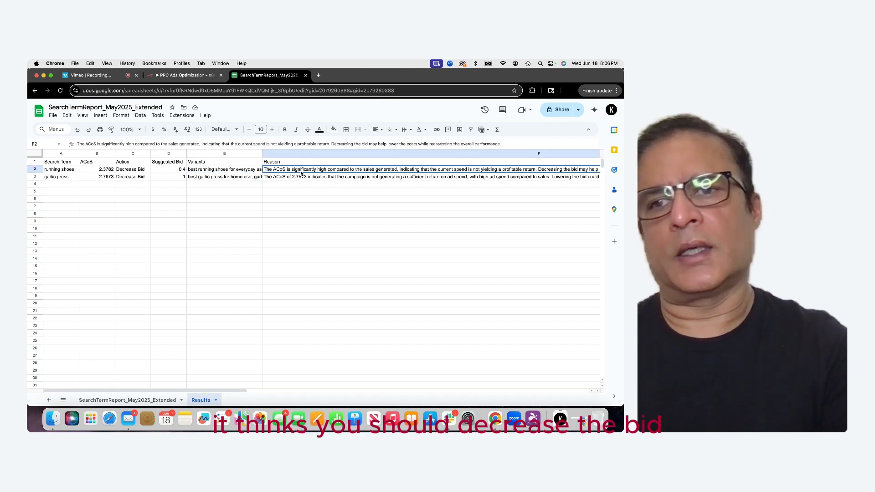
pyautogui.click(297, 176)
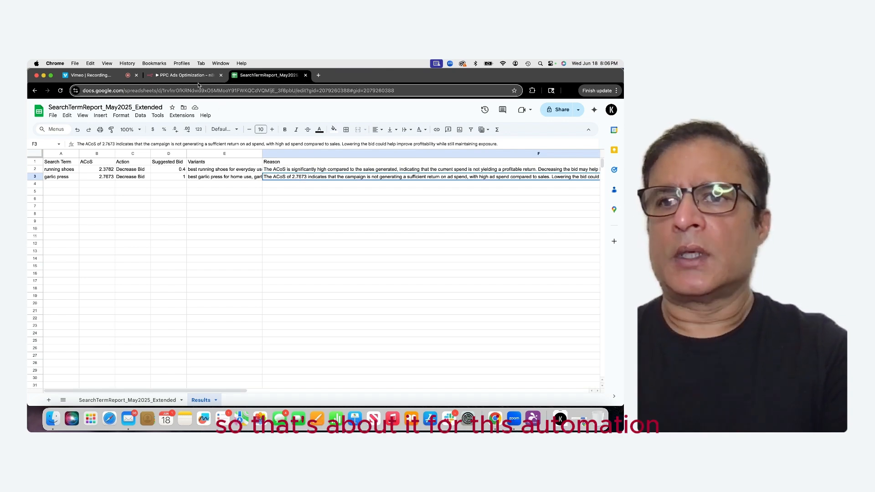
# - Show the executed PPC workflow canvas a final time, then the Vimeo recording page
pyautogui.click(184, 75)
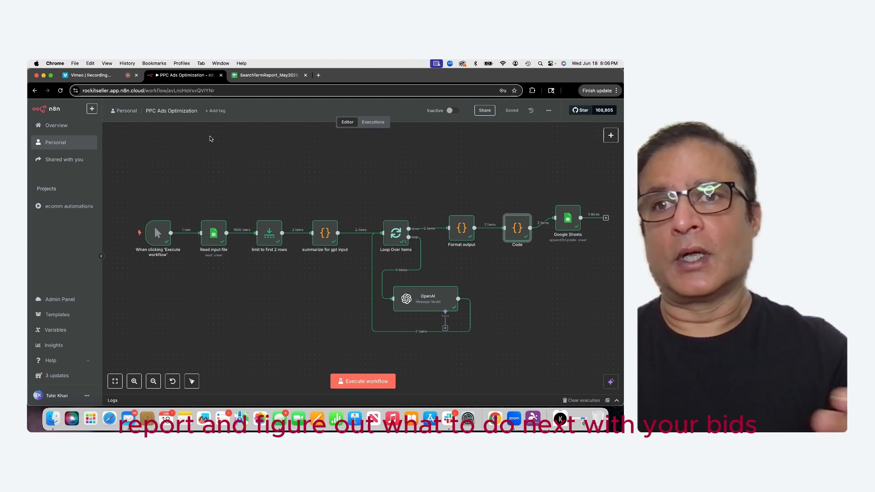
pyautogui.moveTo(235, 162)
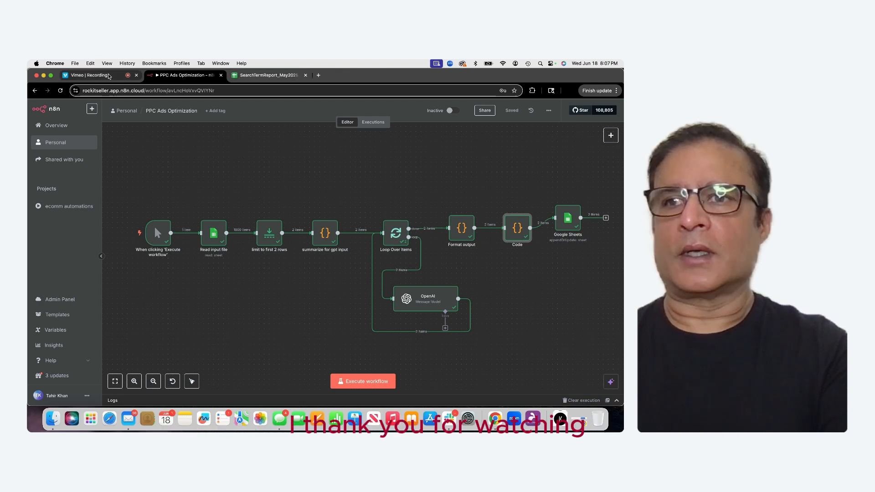
pyautogui.click(85, 75)
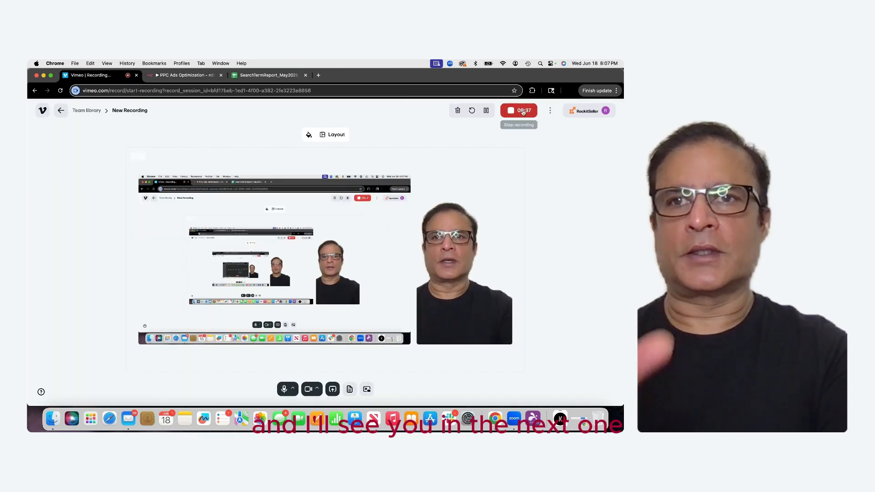